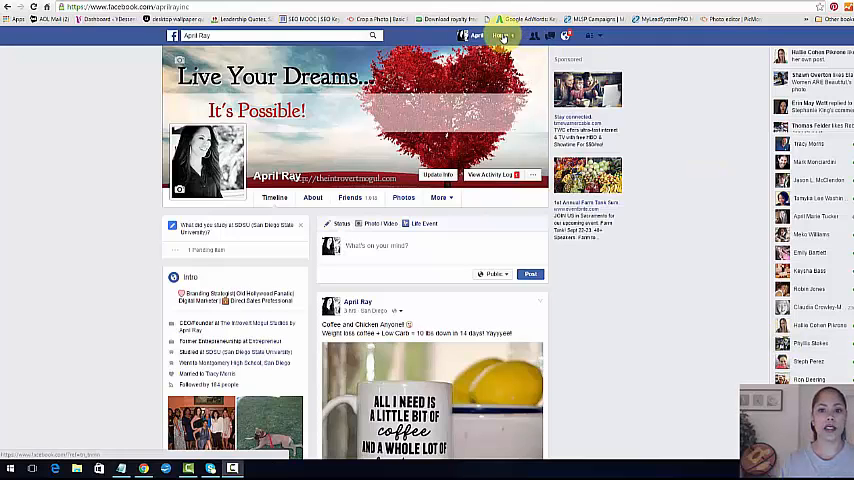
# Go to the News Feed and reach the Friends lists entry in the left sidebar.
pyautogui.click(498, 36)
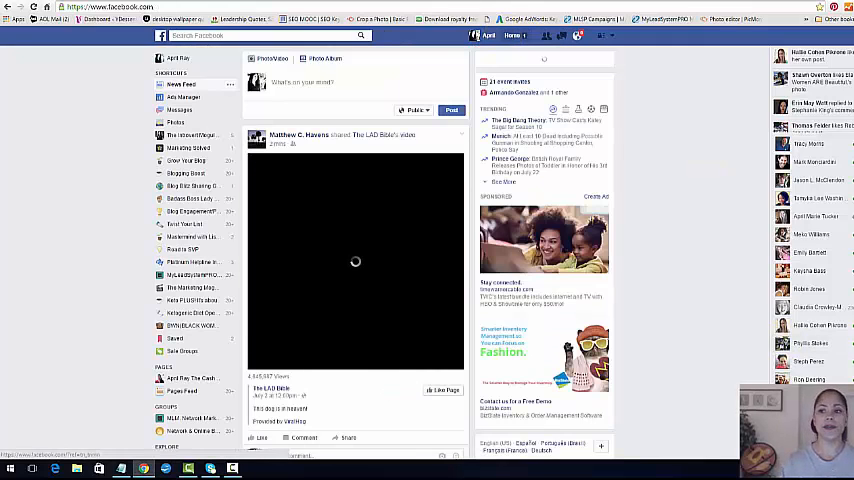
pyautogui.scroll(-3)
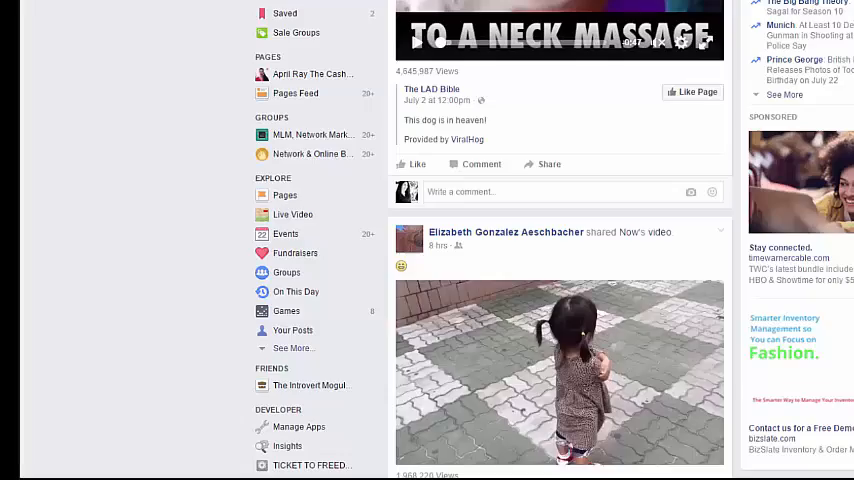
pyautogui.scroll(-3)
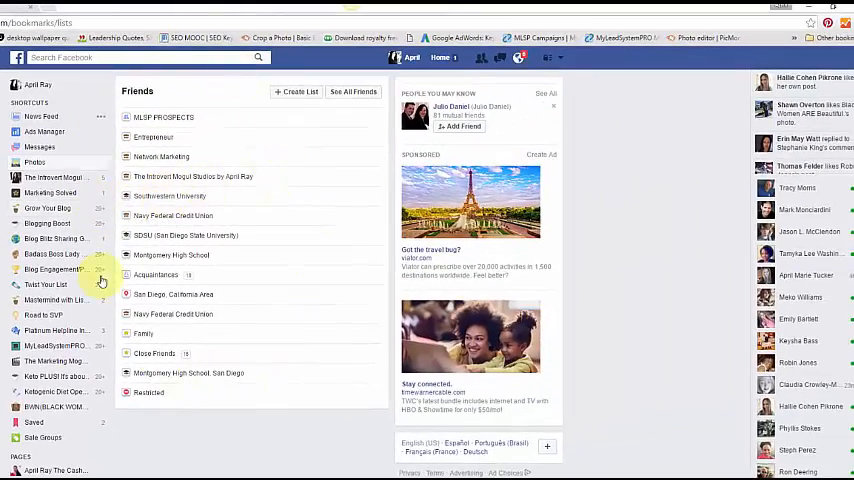
pyautogui.moveTo(284, 212)
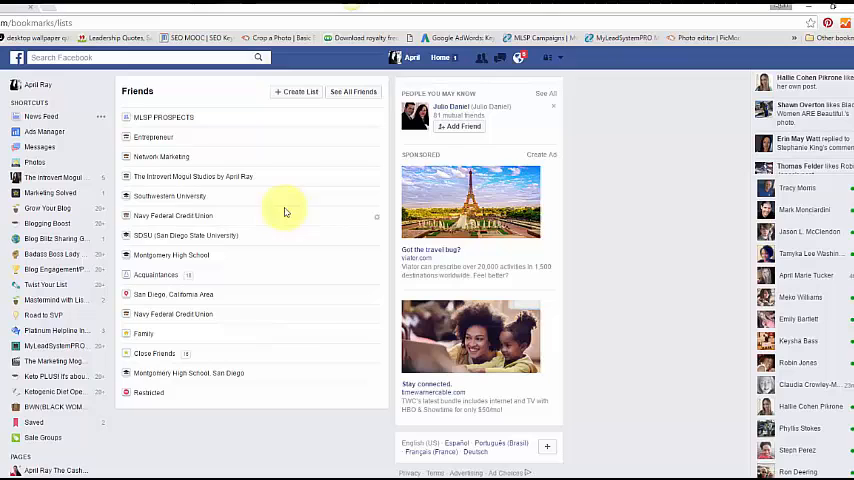
pyautogui.moveTo(298, 92)
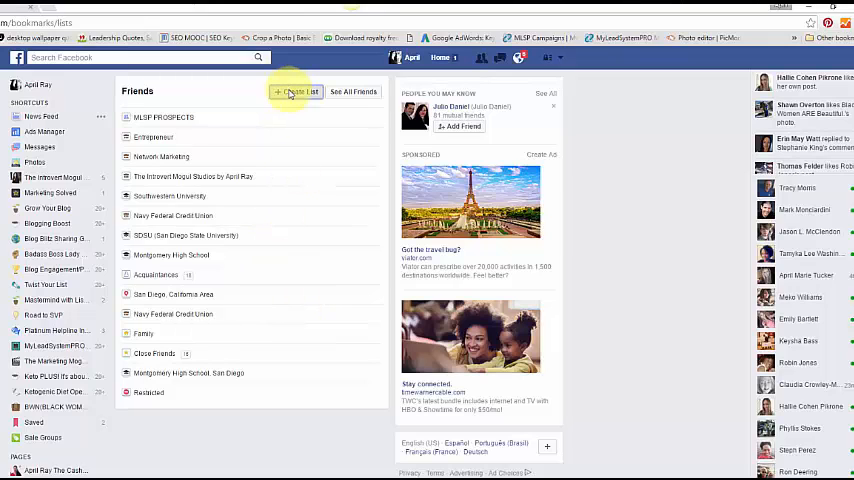
pyautogui.click(304, 92)
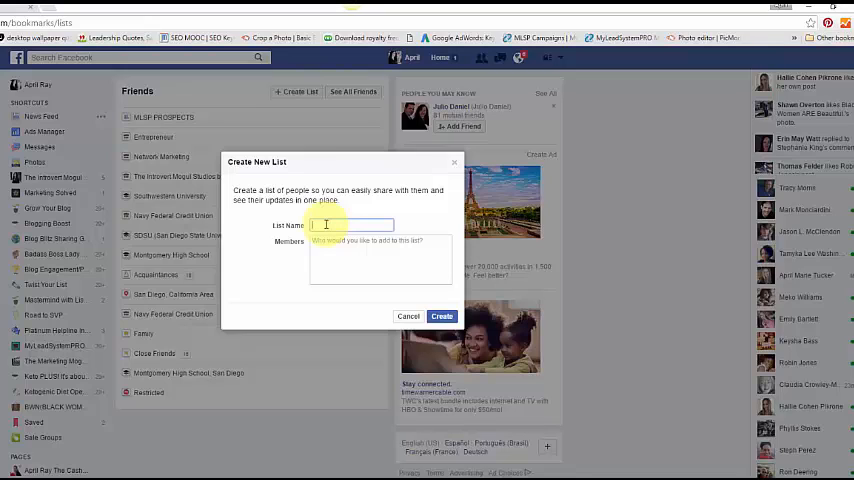
pyautogui.moveTo(440, 316)
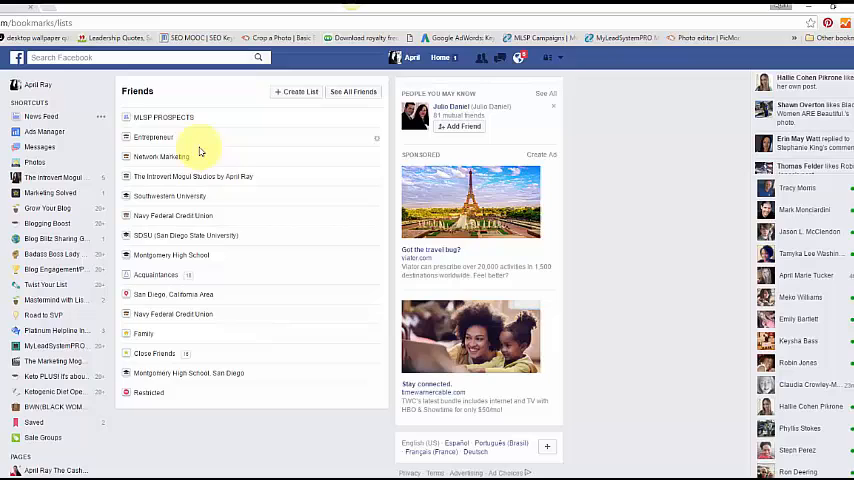
pyautogui.moveTo(164, 204)
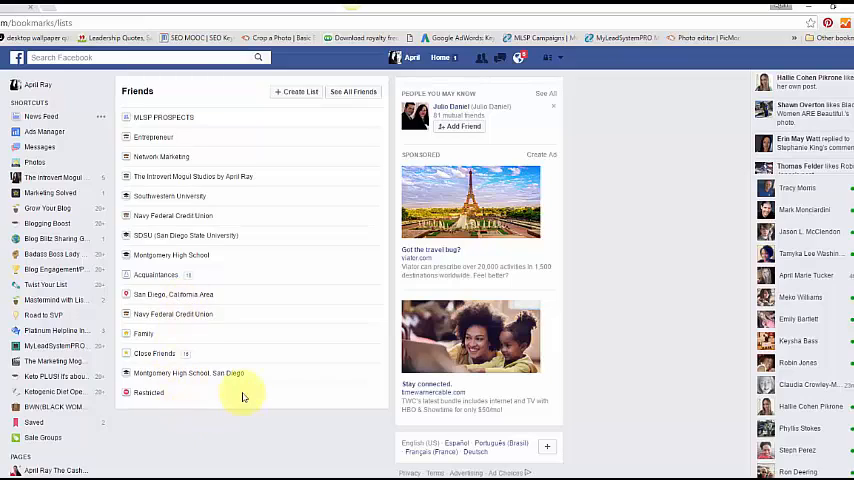
pyautogui.moveTo(216, 436)
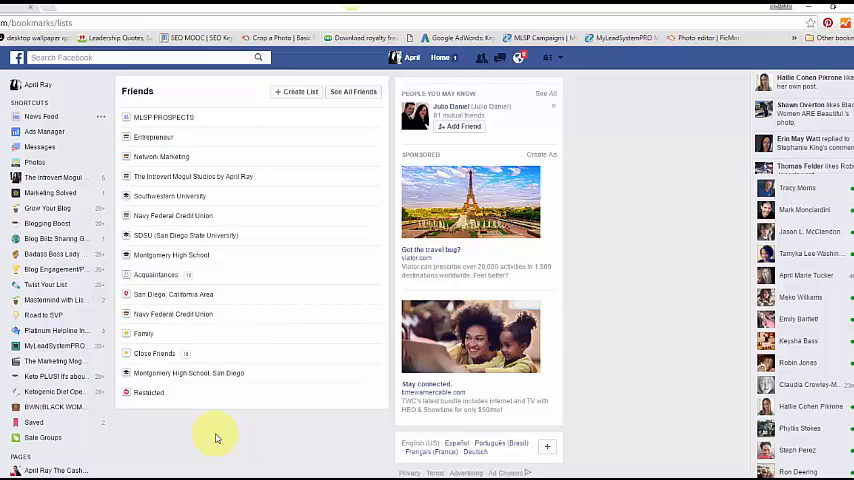
pyautogui.moveTo(200, 432)
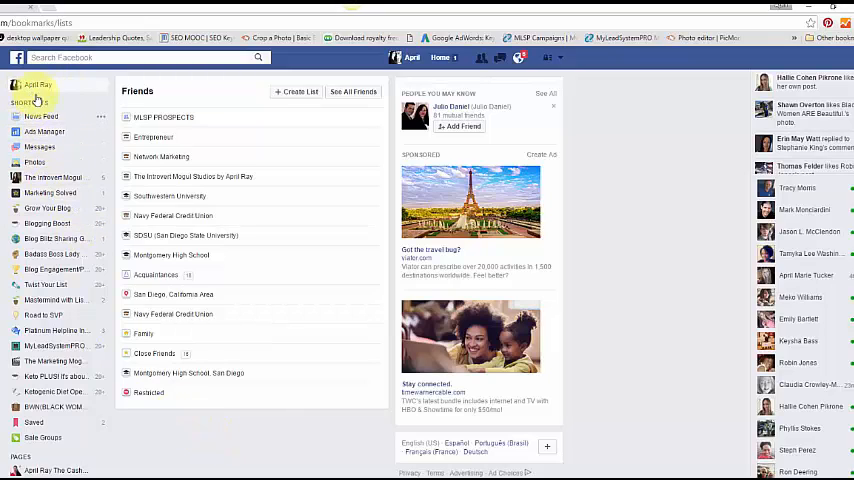
pyautogui.click(52, 178)
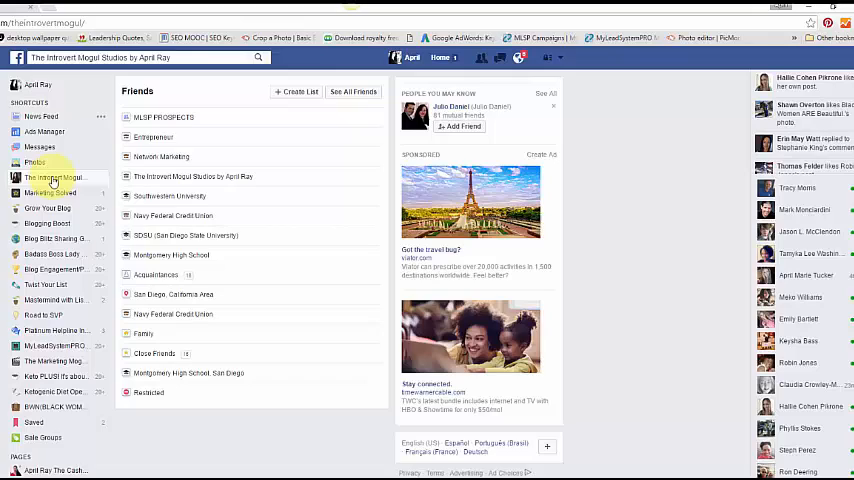
pyautogui.click(50, 176)
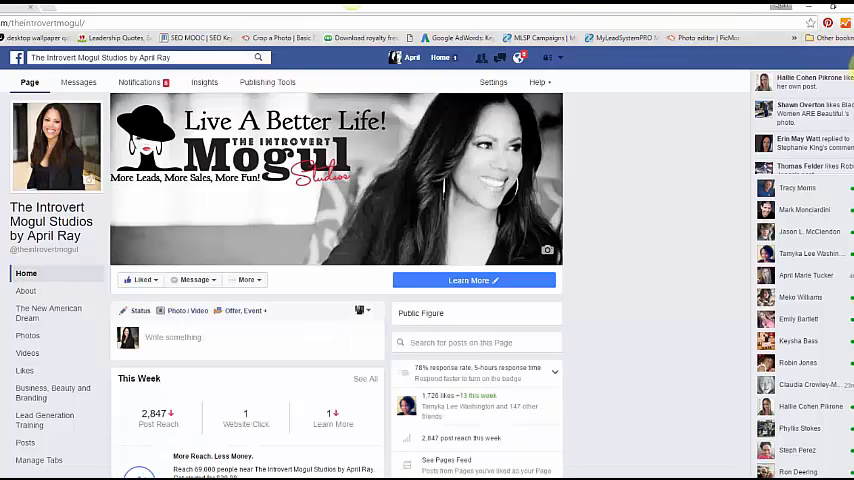
pyautogui.scroll(-3)
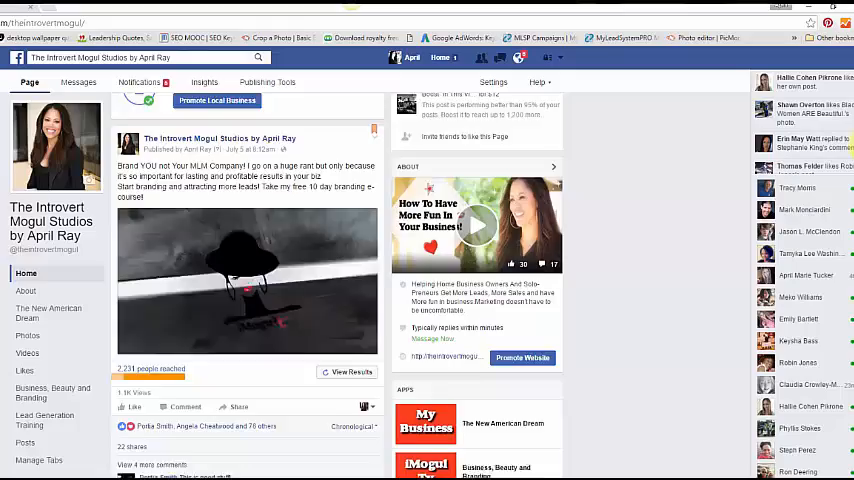
pyautogui.scroll(-3)
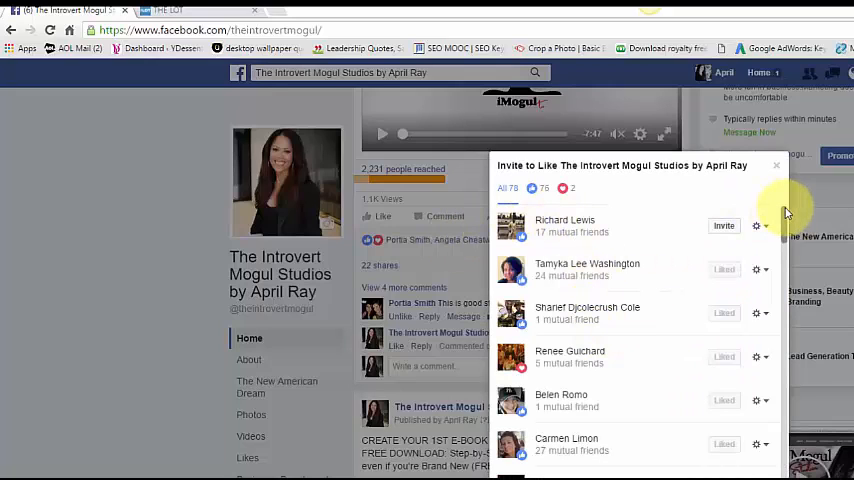
pyautogui.scroll(-3)
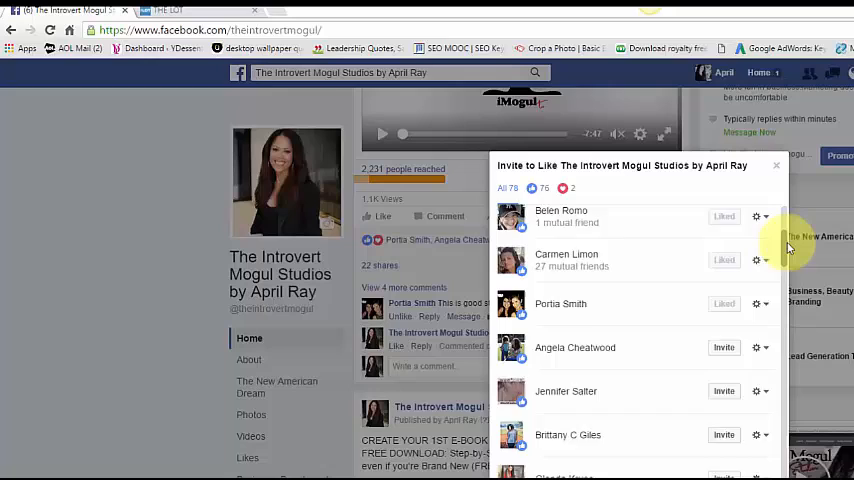
pyautogui.scroll(-3)
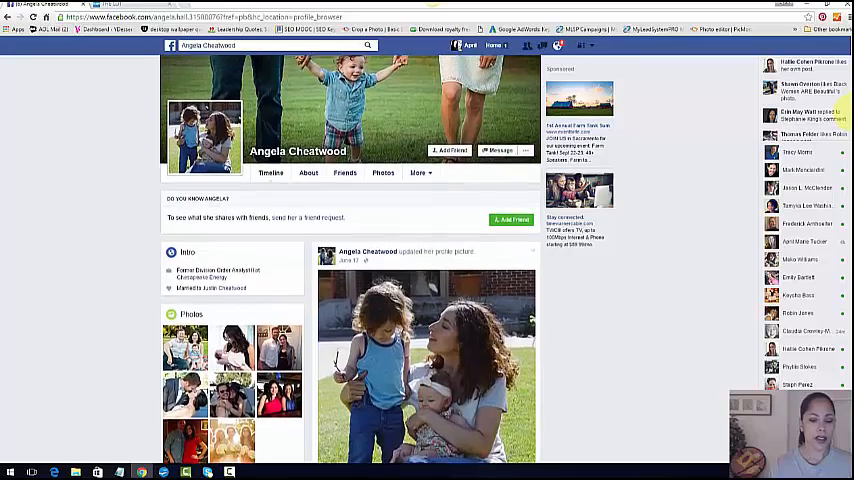
pyautogui.scroll(-3)
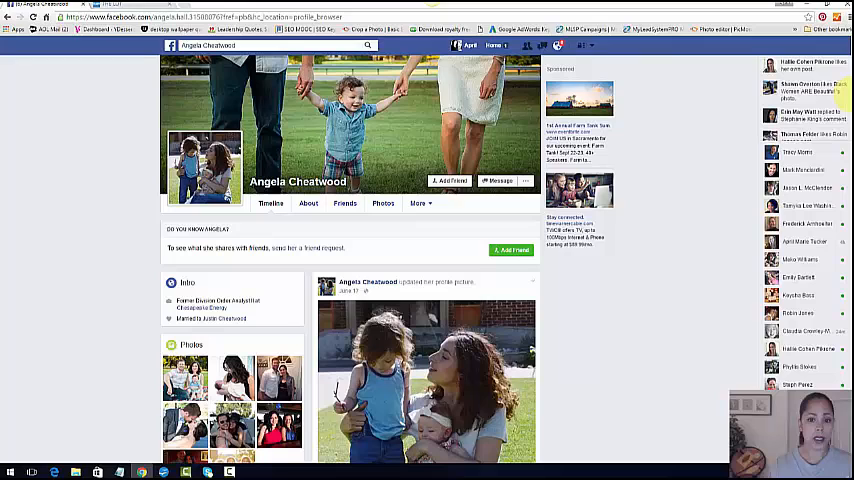
pyautogui.click(450, 180)
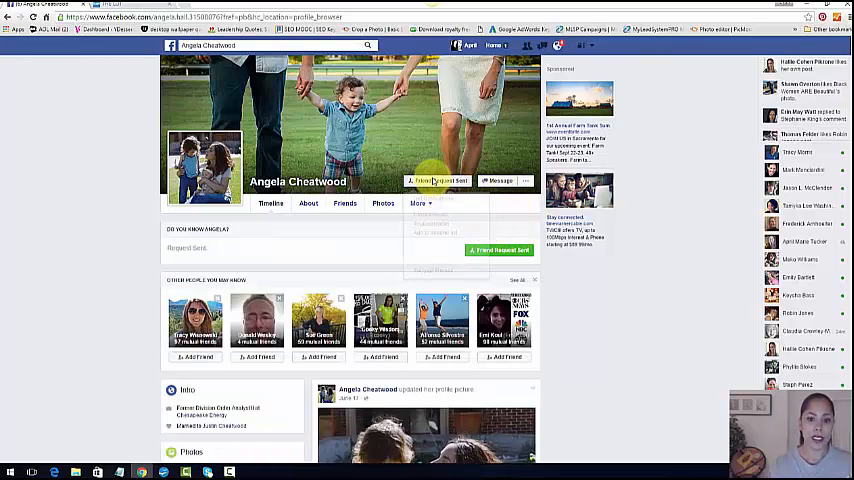
pyautogui.click(436, 188)
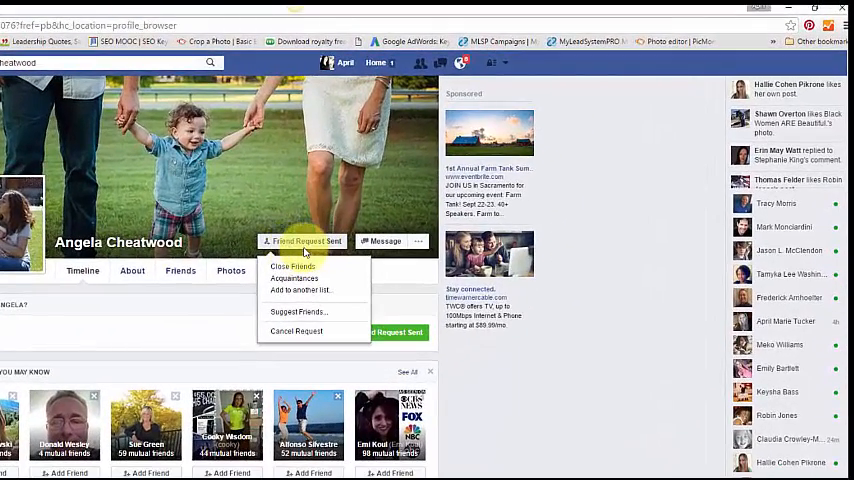
pyautogui.moveTo(300, 290)
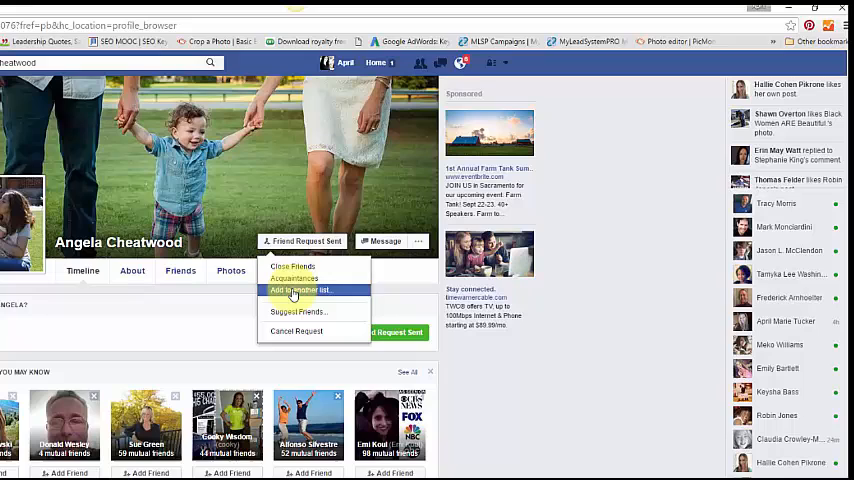
pyautogui.click(300, 290)
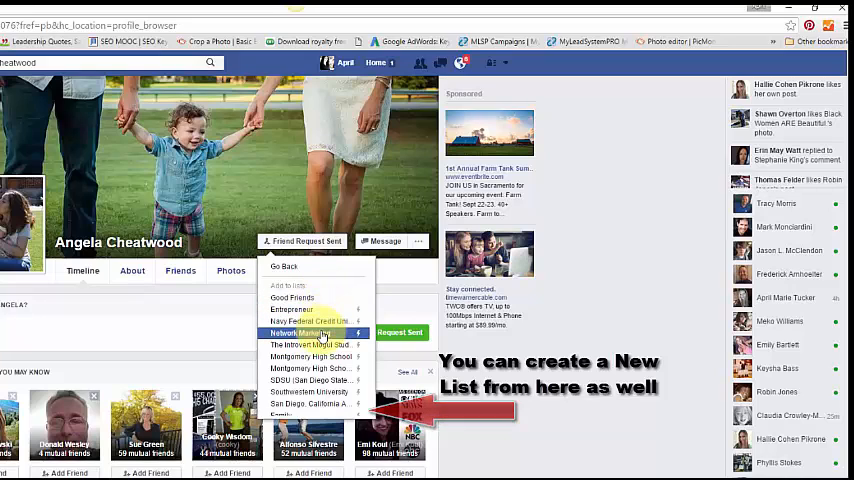
pyautogui.click(304, 332)
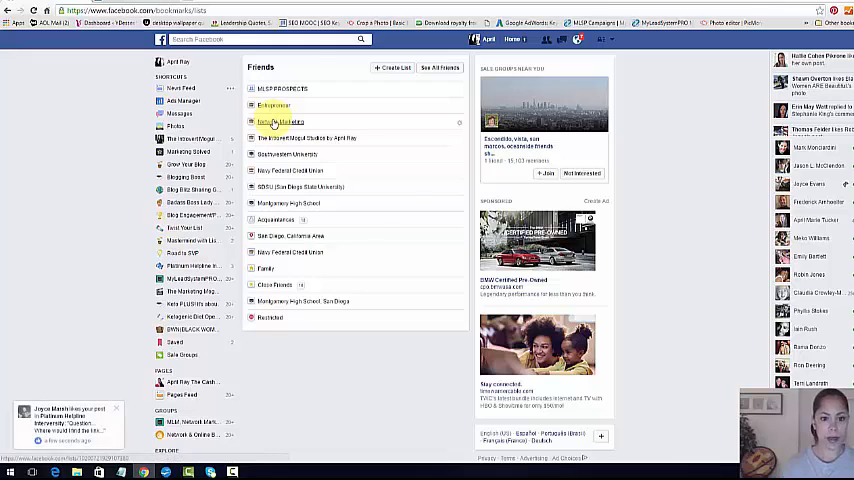
pyautogui.click(280, 122)
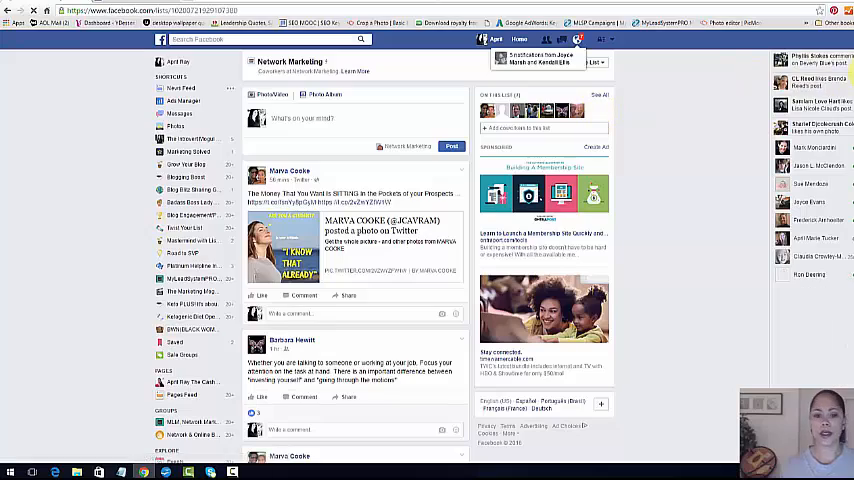
pyautogui.scroll(-3)
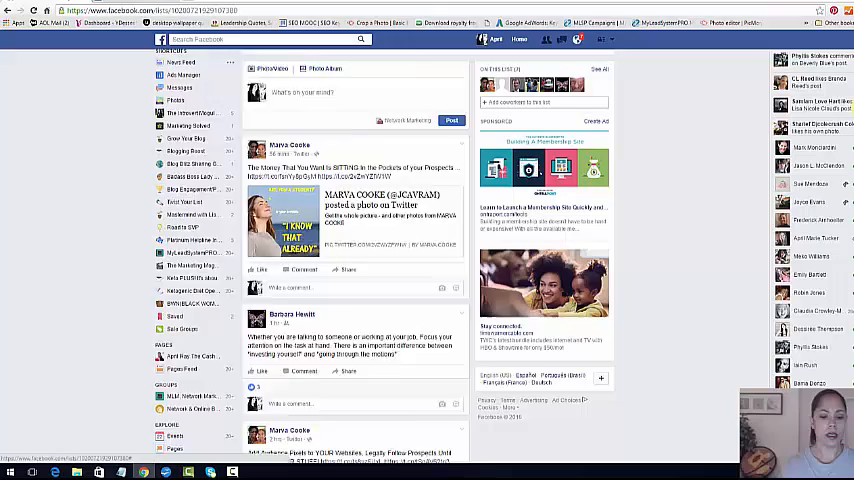
pyautogui.scroll(-3)
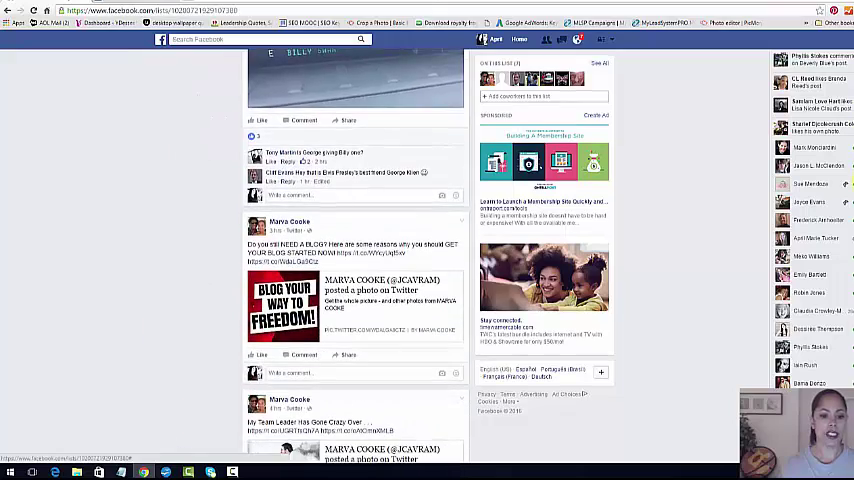
pyautogui.scroll(-3)
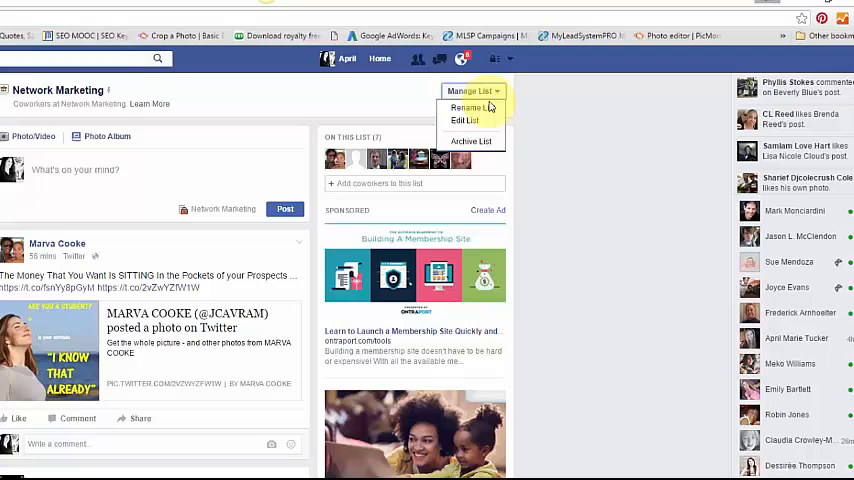
pyautogui.moveTo(472, 108)
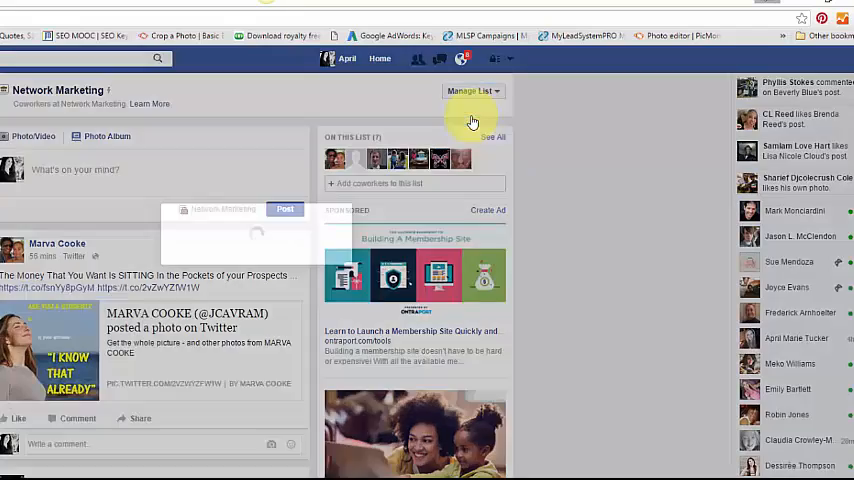
pyautogui.click(470, 92)
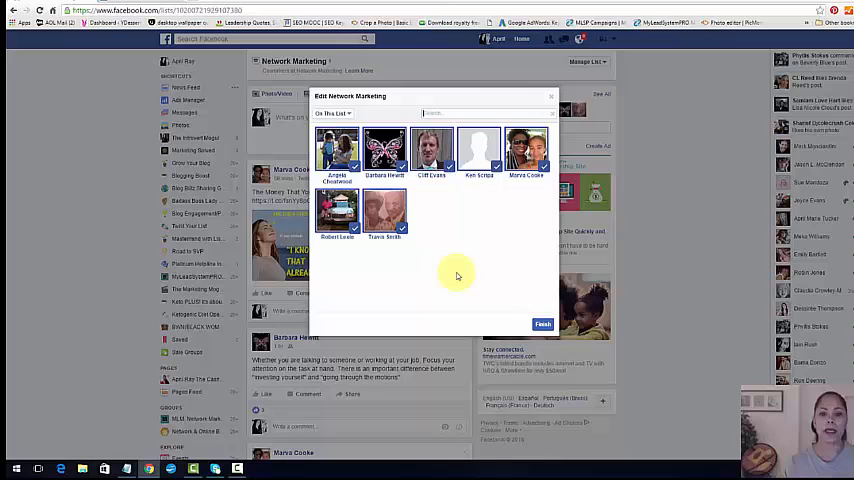
pyautogui.moveTo(484, 252)
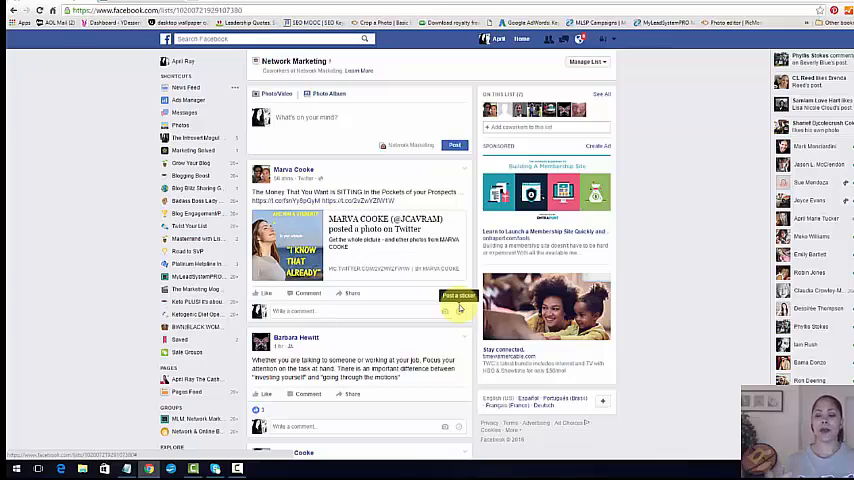
pyautogui.moveTo(352, 120)
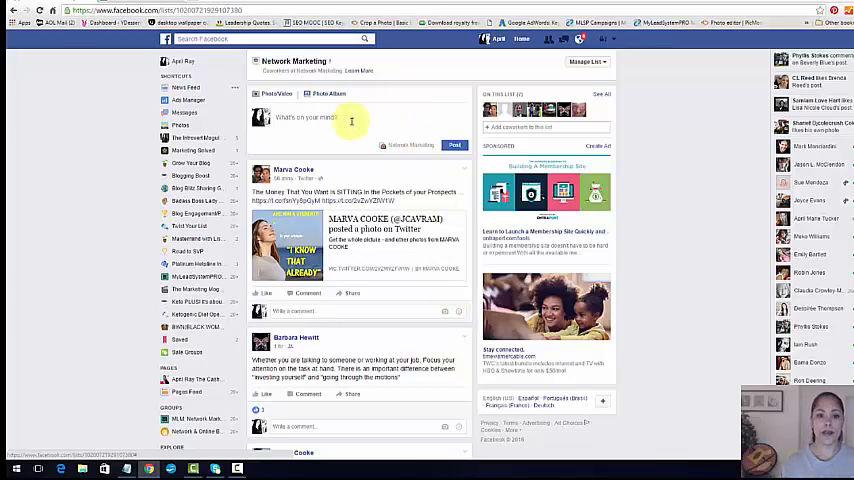
pyautogui.scroll(-3)
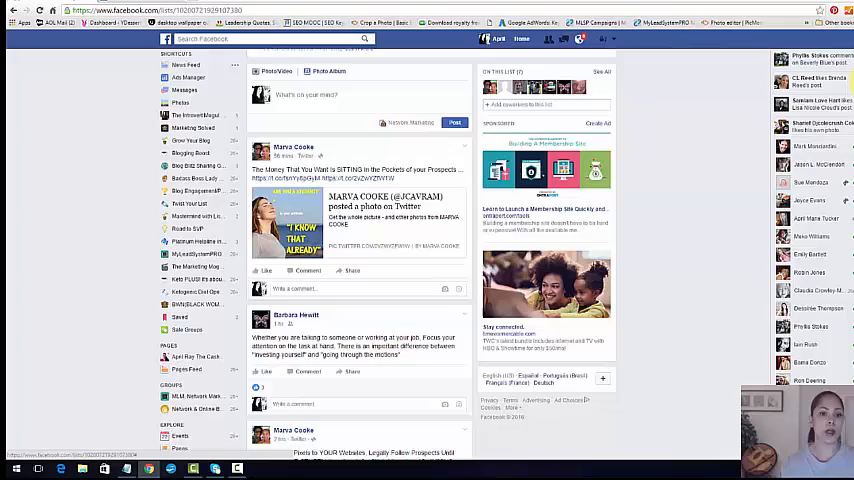
pyautogui.scroll(-3)
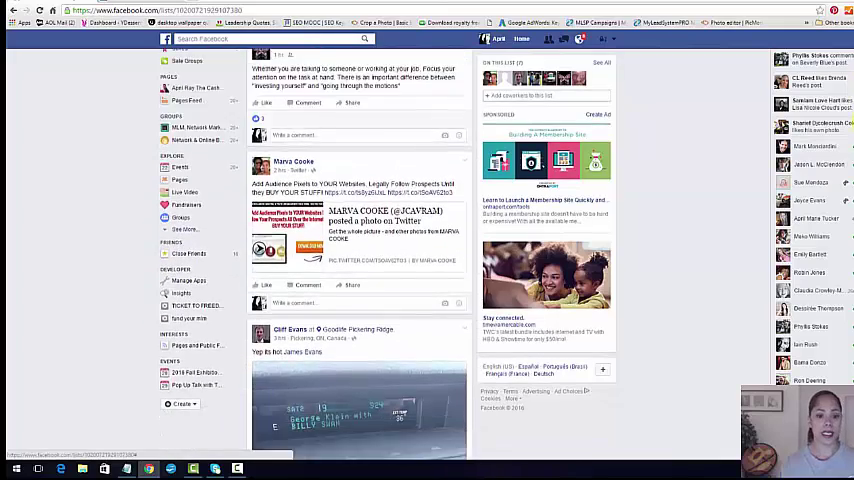
pyautogui.scroll(-3)
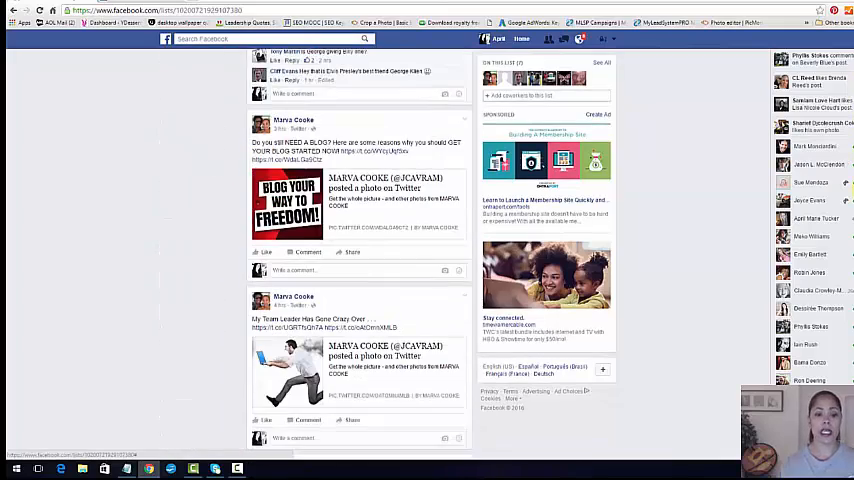
pyautogui.scroll(-3)
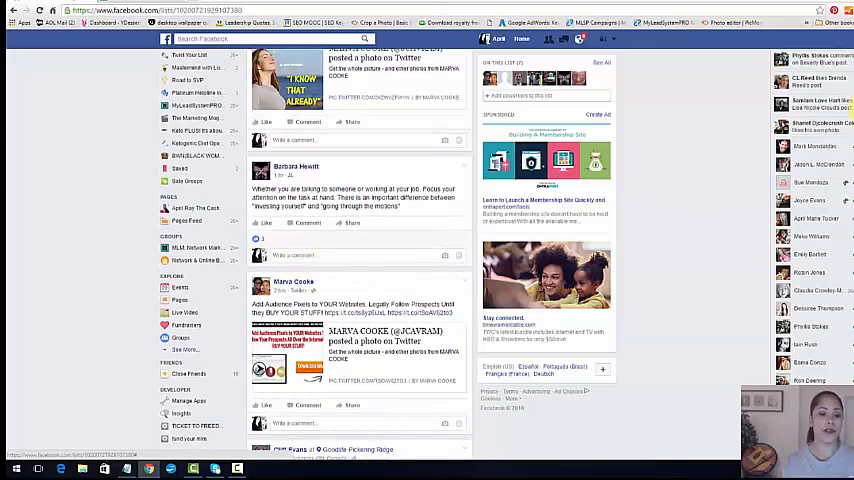
pyautogui.scroll(-3)
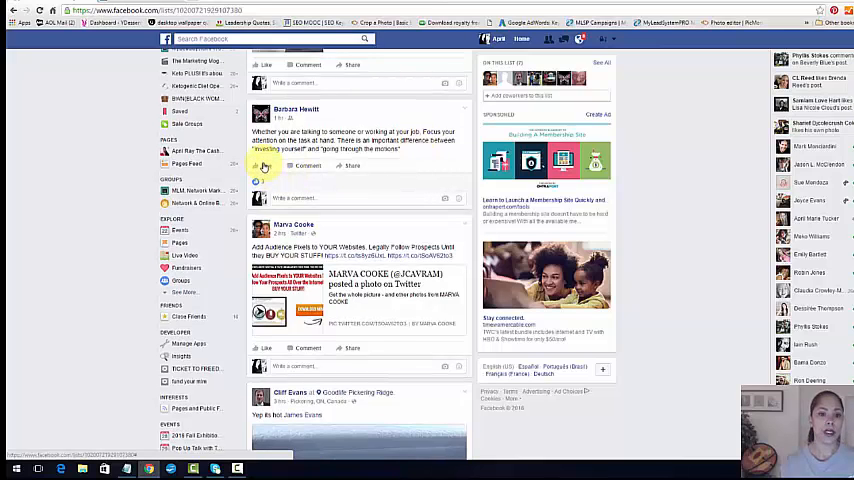
pyautogui.click(266, 164)
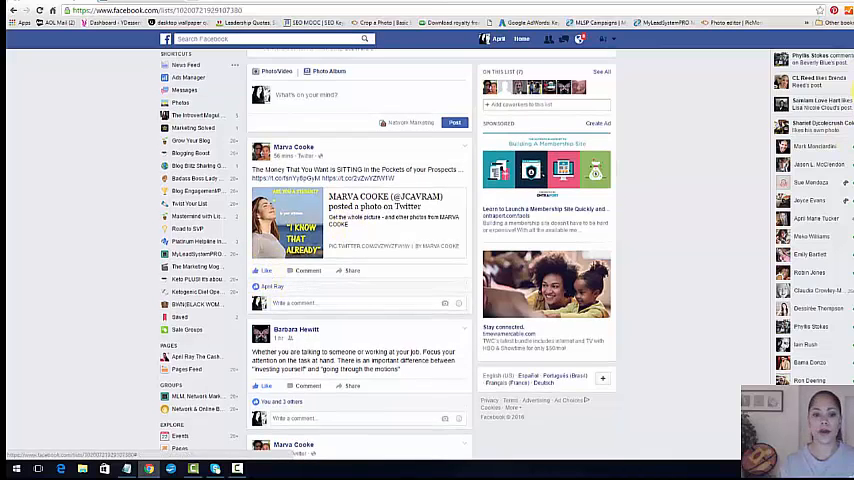
pyautogui.scroll(-3)
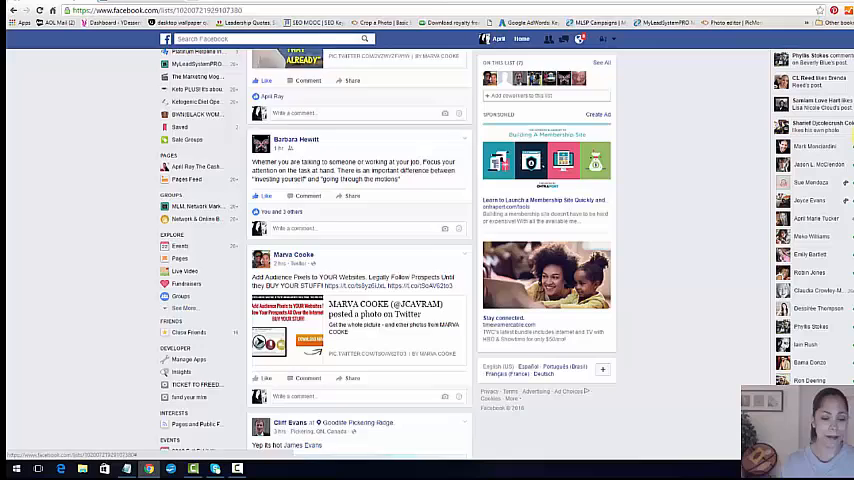
pyautogui.scroll(-3)
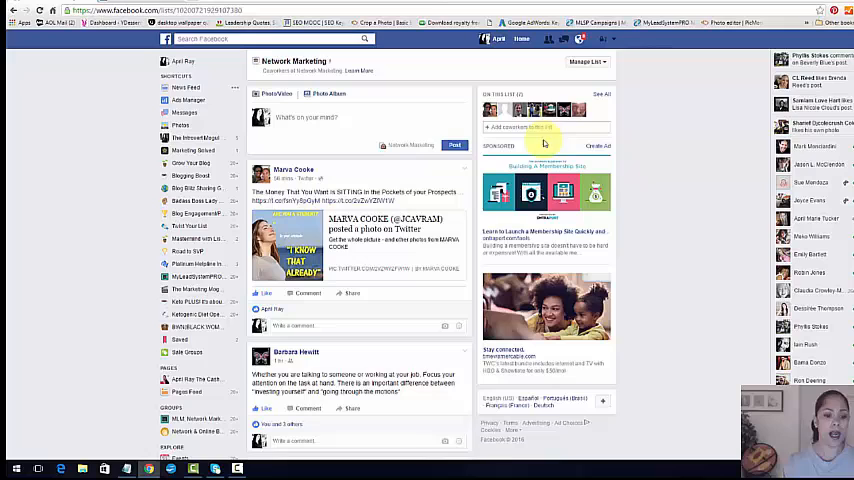
# Scroll the Network Marketing list feed before returning to the Friends lists page.
pyautogui.scroll(-3)
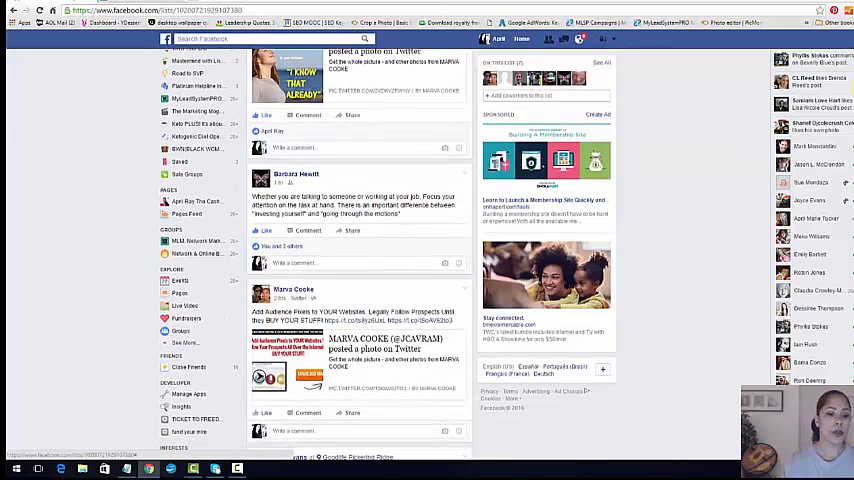
pyautogui.scroll(-3)
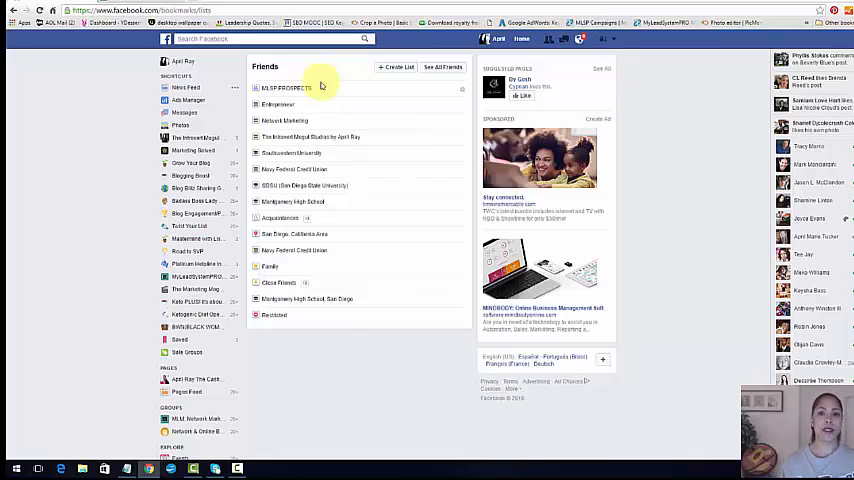
# Show your own profile timeline via your name in the top bar.
pyautogui.click(184, 60)
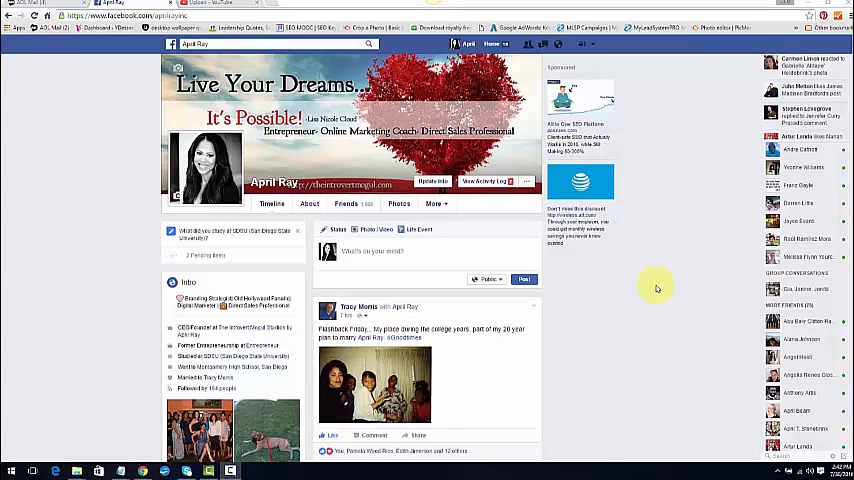
pyautogui.moveTo(664, 144)
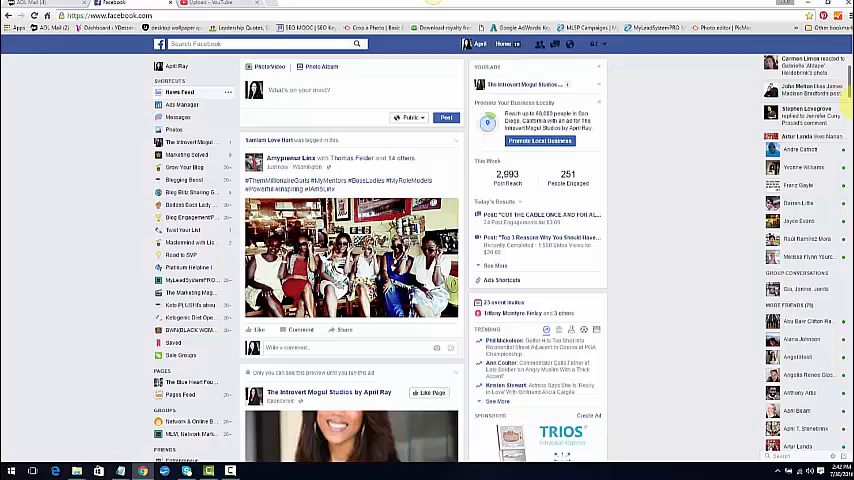
# Scroll the left sidebar toward the Entrepreneur friend list.
pyautogui.scroll(-3)
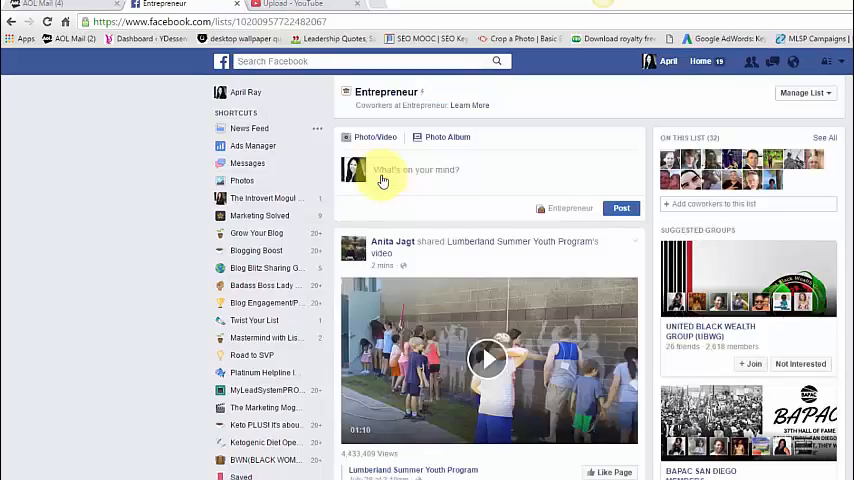
pyautogui.click(804, 92)
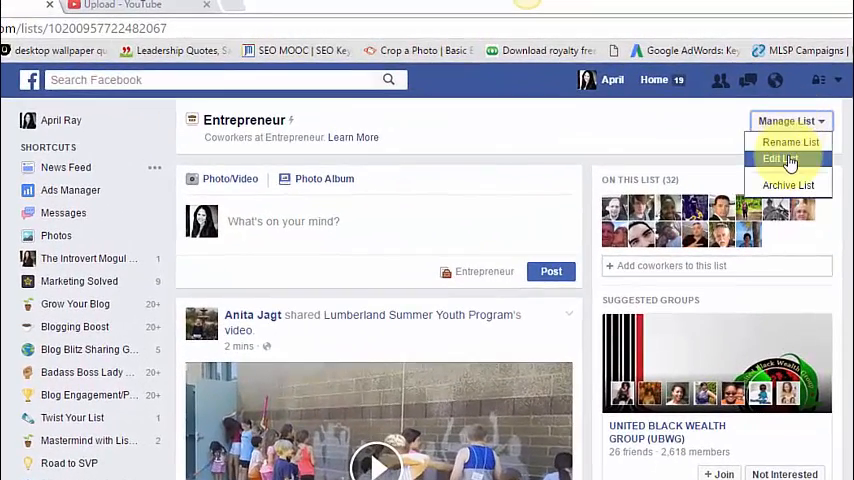
pyautogui.click(790, 158)
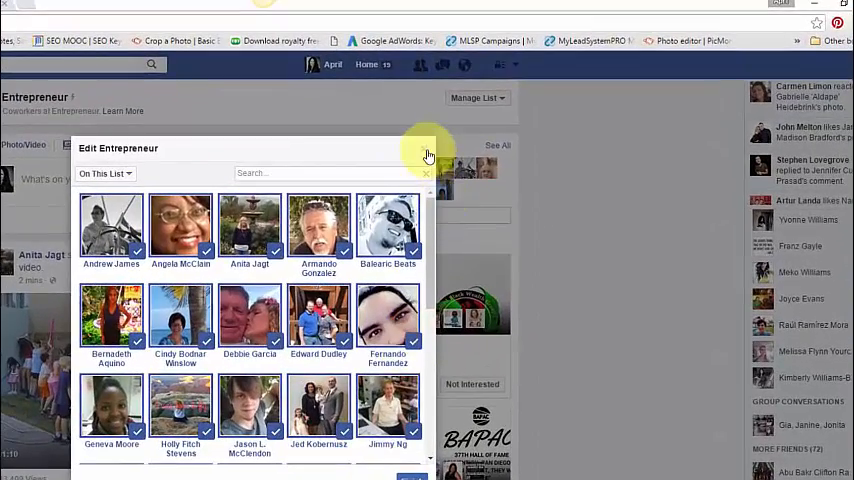
pyautogui.click(426, 156)
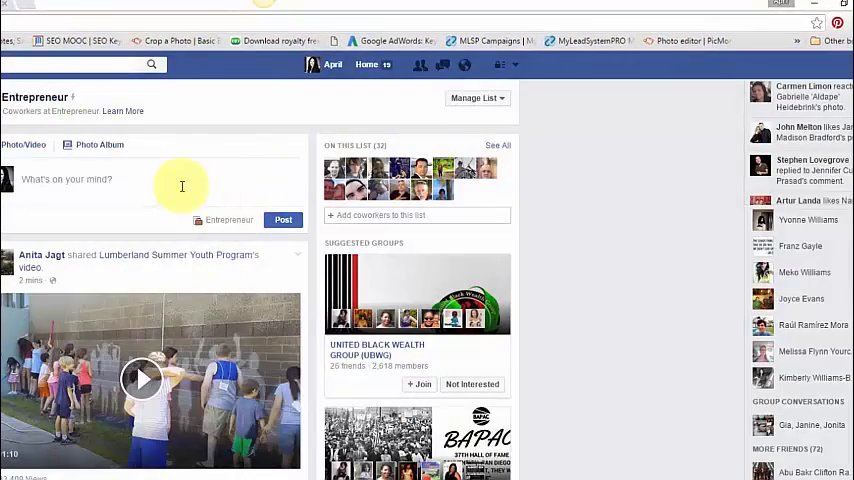
pyautogui.moveTo(66, 182)
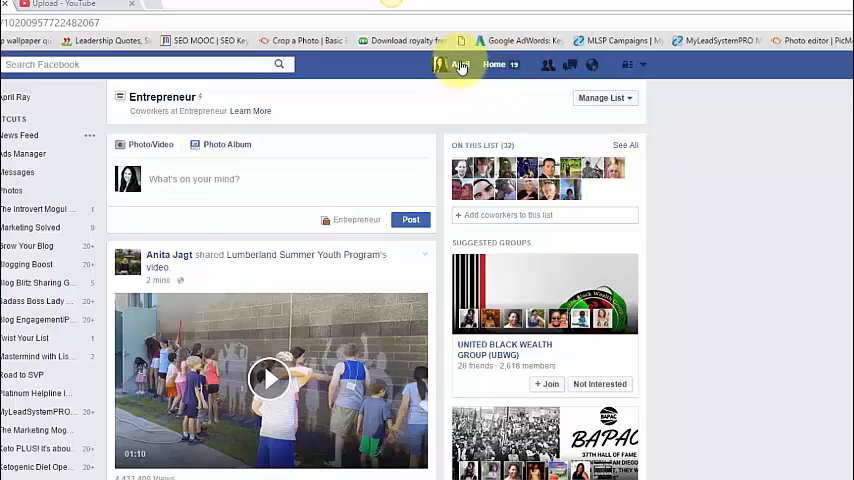
# On your profile's post composer, change the audience from Public to the Entrepreneur list.
pyautogui.click(436, 64)
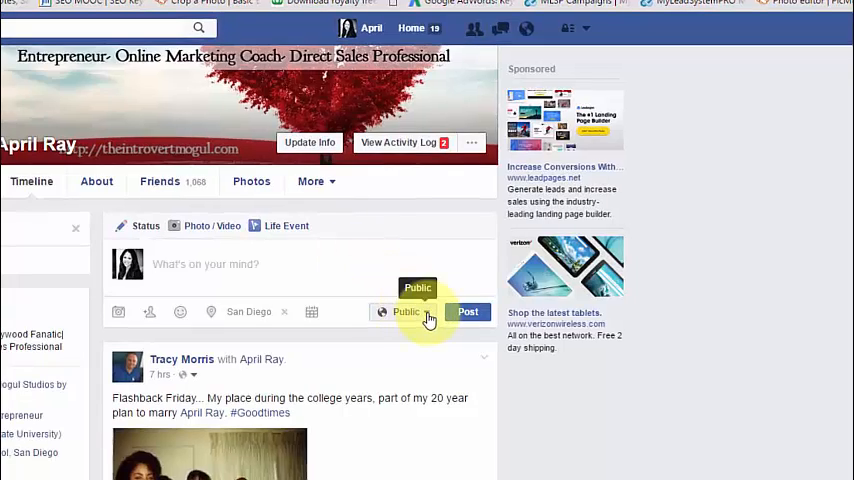
pyautogui.click(404, 312)
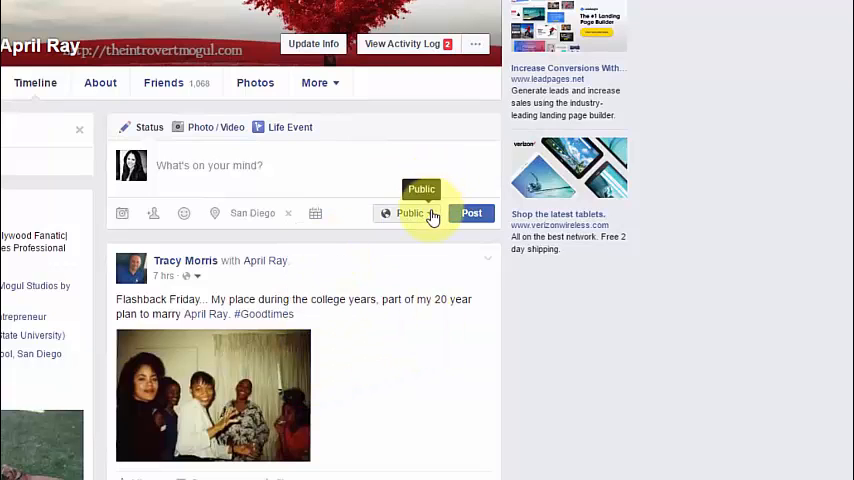
pyautogui.click(408, 212)
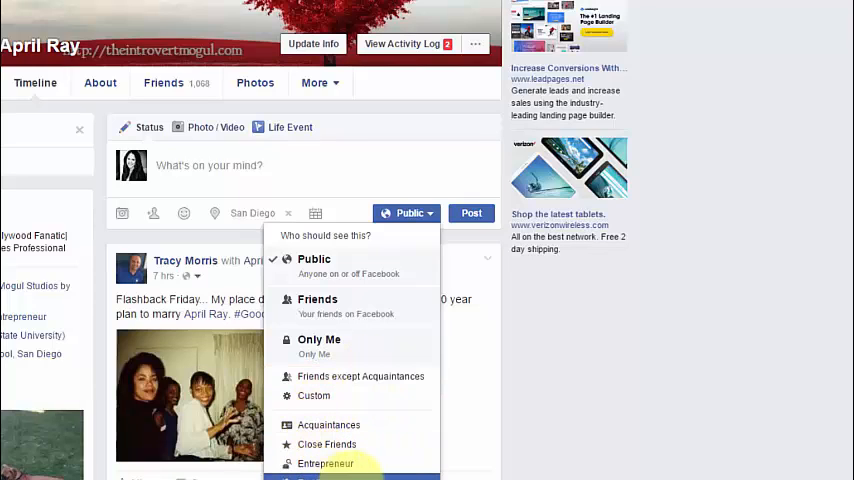
pyautogui.moveTo(332, 460)
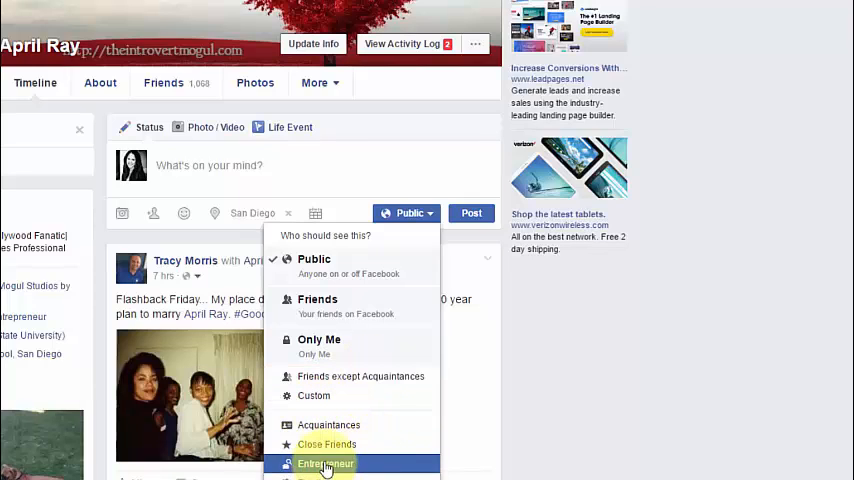
pyautogui.click(340, 464)
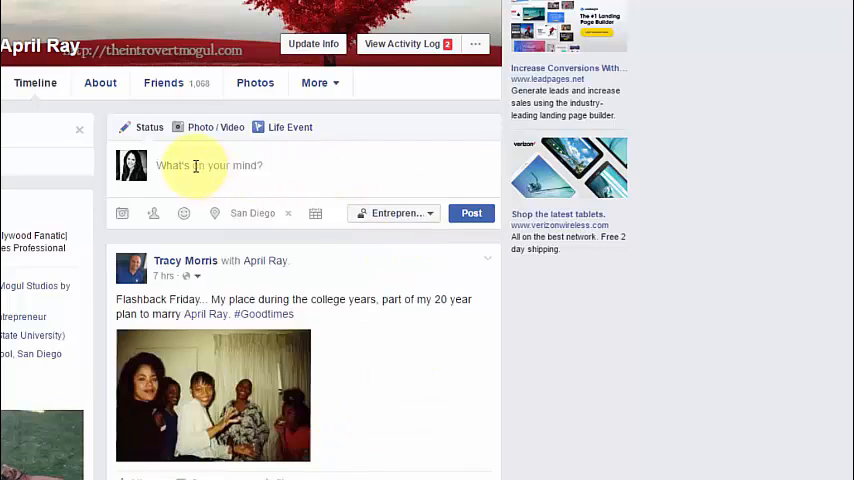